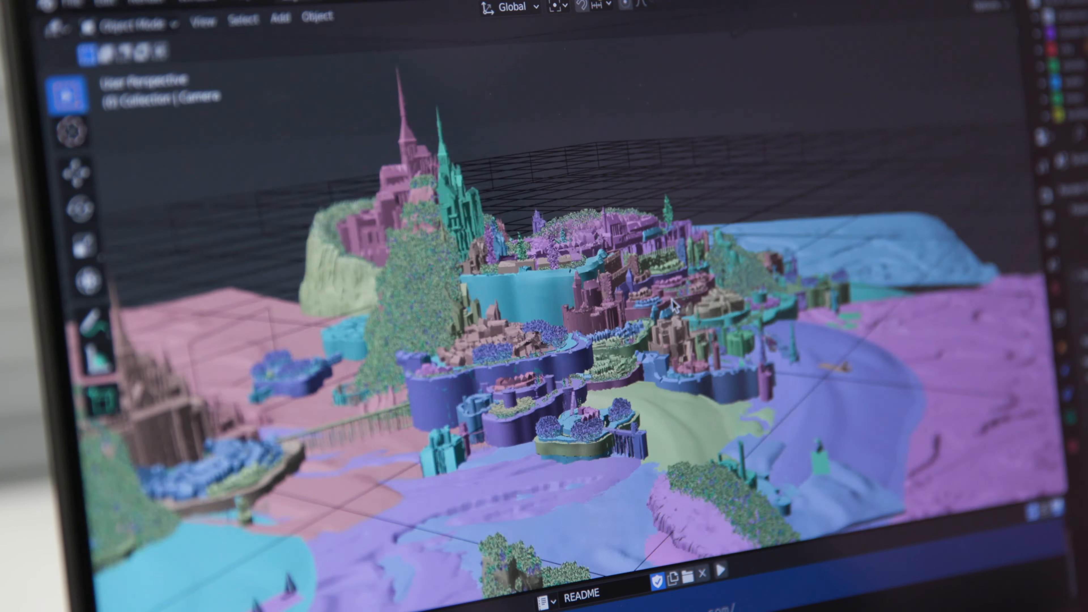
Show the Render menu's list of rendering commands over the sample island scene.
left_click(406, 237)
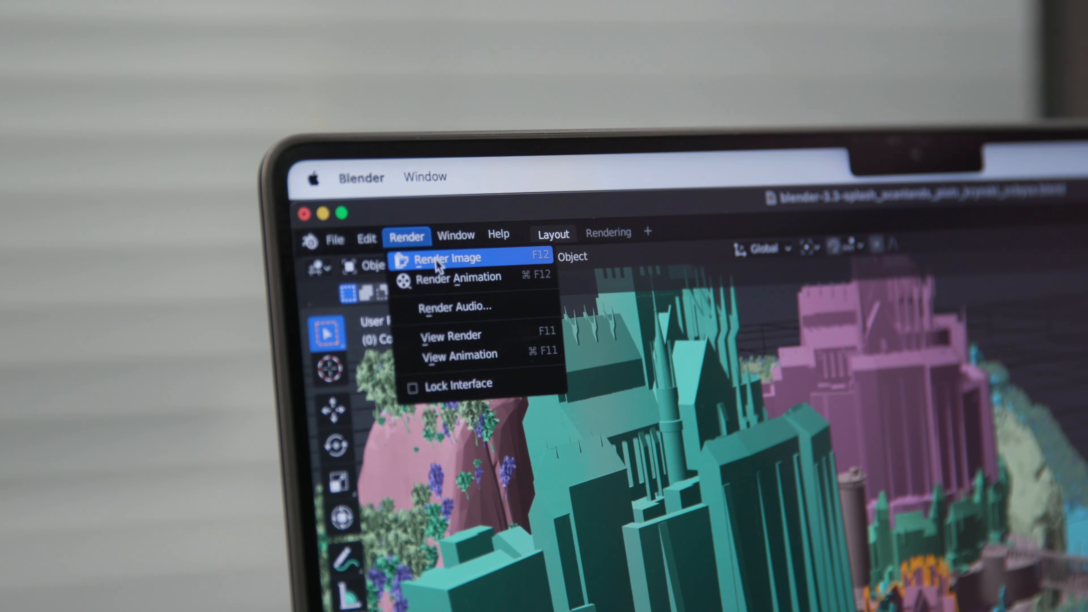
left_click(447, 258)
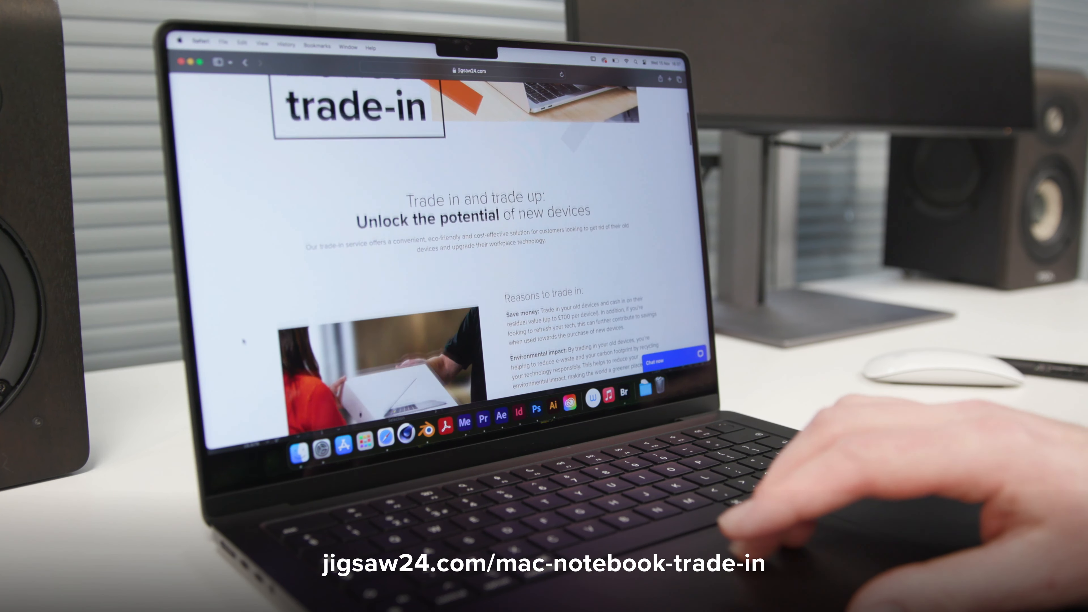
Scroll the jigsaw24 trade-in page down and jump to the Trade in today form.
scroll("down", 3)
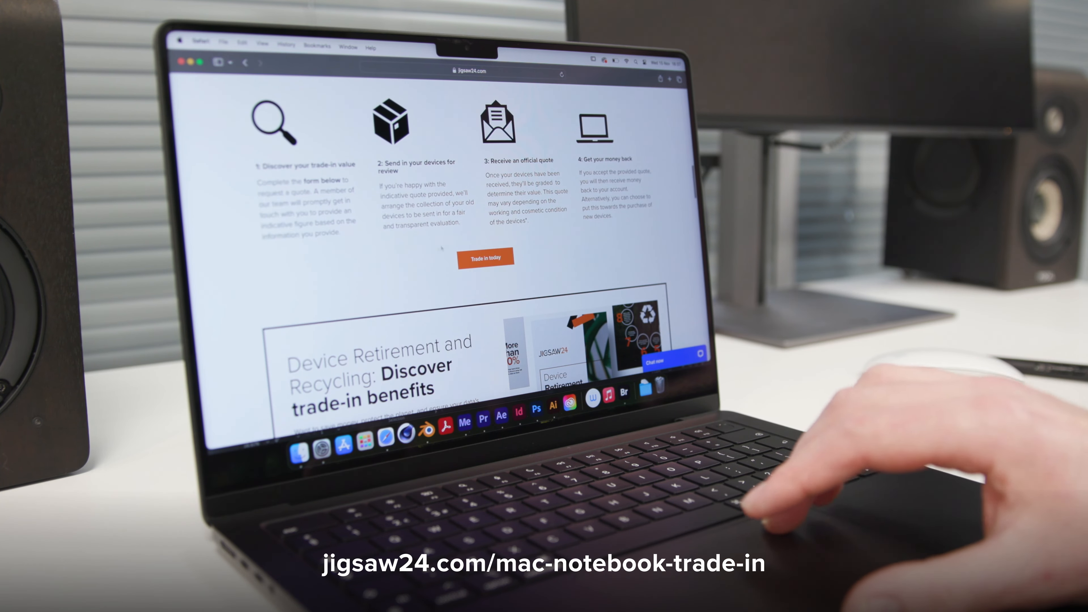
left_click(485, 257)
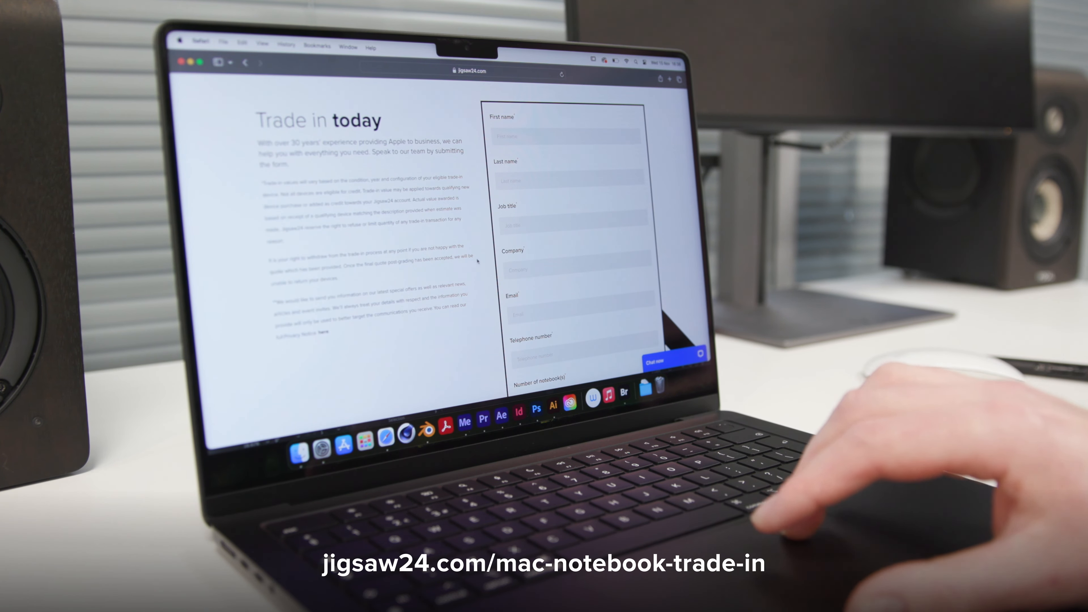